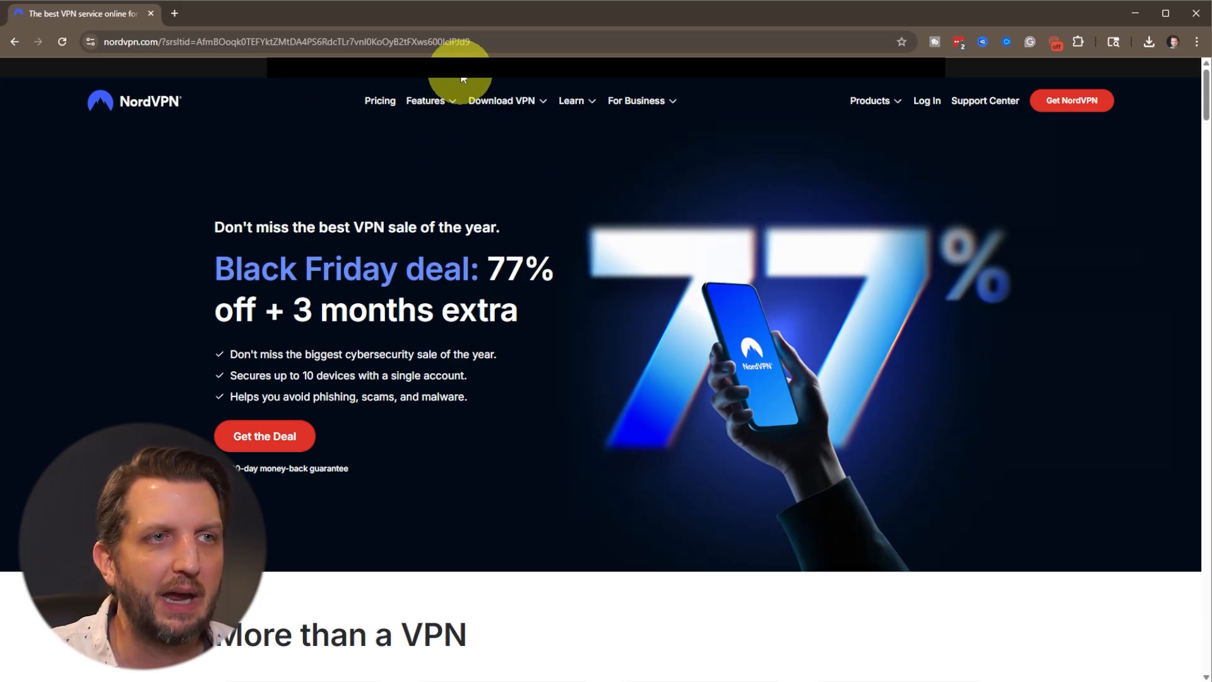
Reach the Windows app download page from the site's Download VPN menu
{"action": "left_click", "coordinate": [501, 101]}
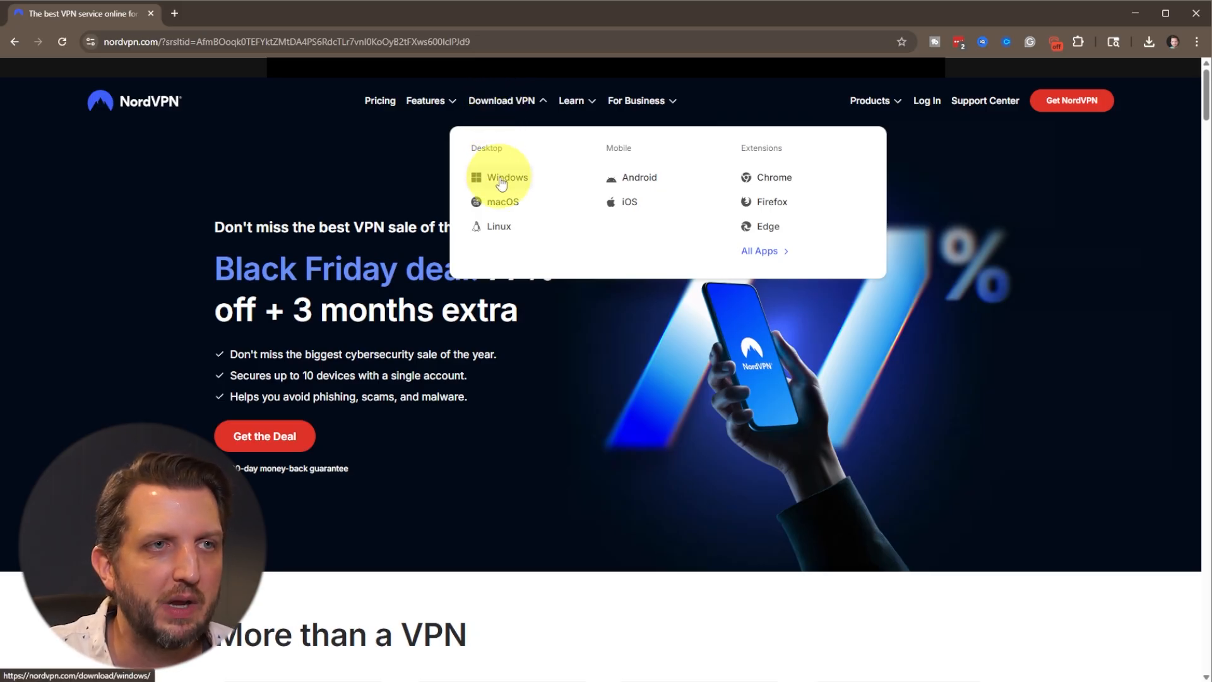
{"action": "left_click", "coordinate": [508, 177]}
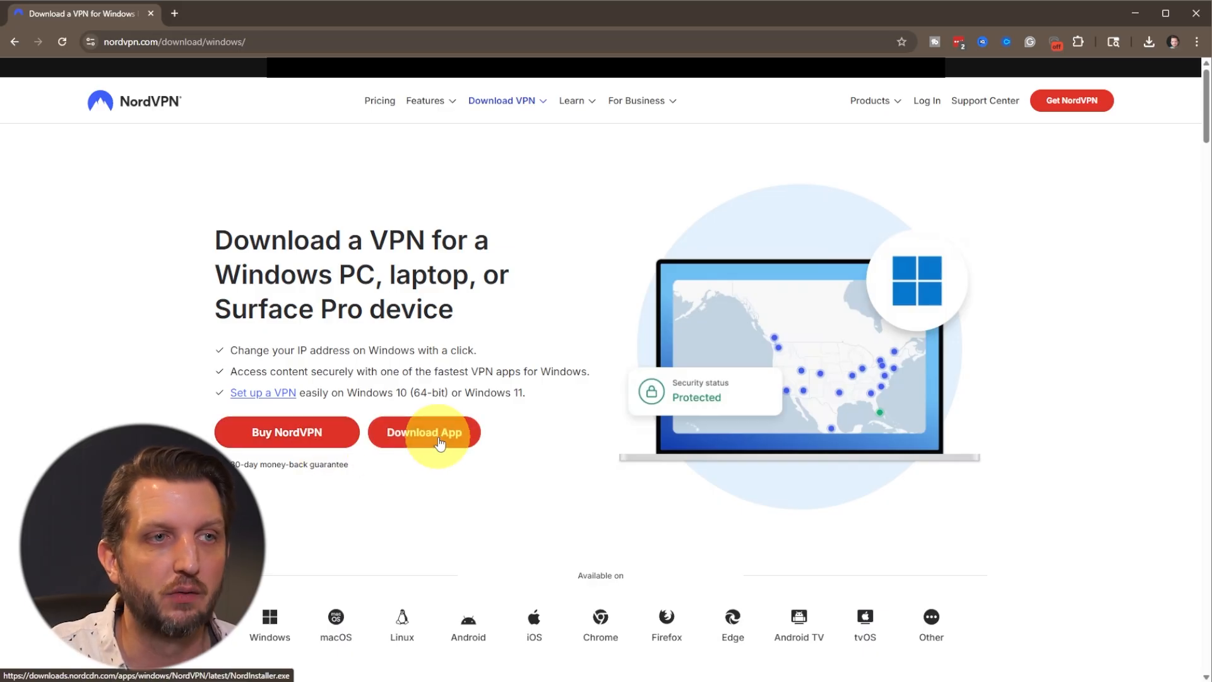
Download NordInstaller.exe and run it until the privacy notice appears
{"action": "left_click", "coordinate": [424, 432]}
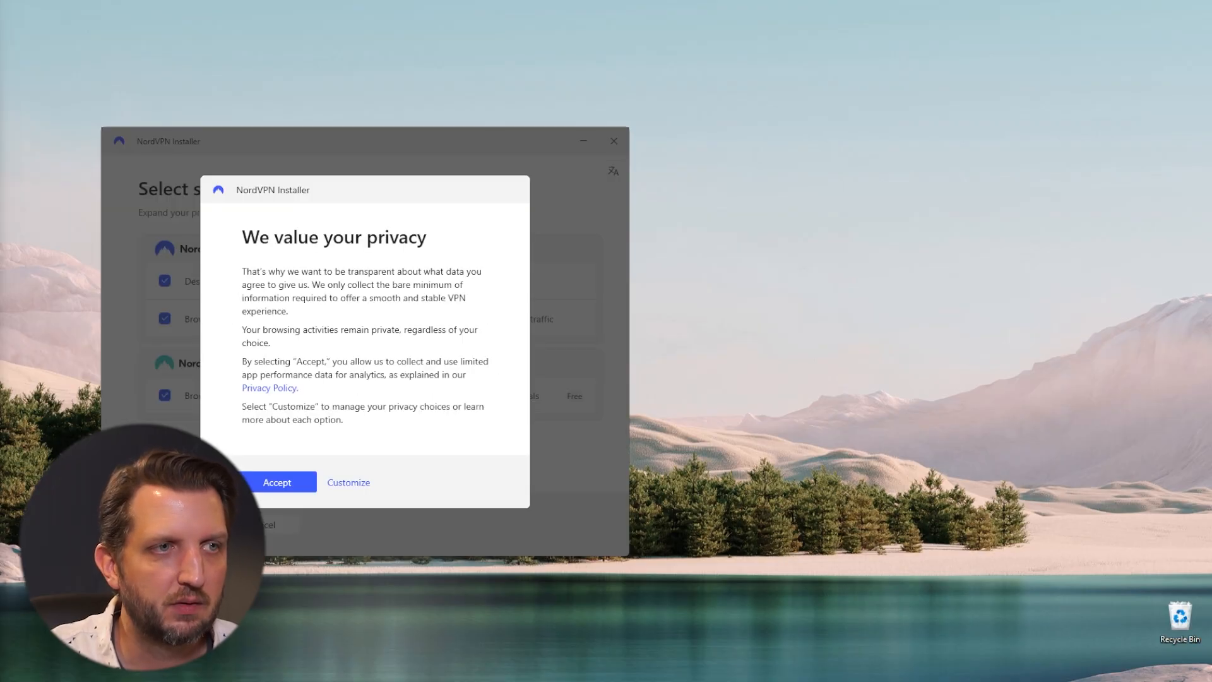
Accept the privacy terms and uncheck the NordPass and NordVPN browser extensions, keeping Desktop app
{"action": "left_click", "coordinate": [277, 481]}
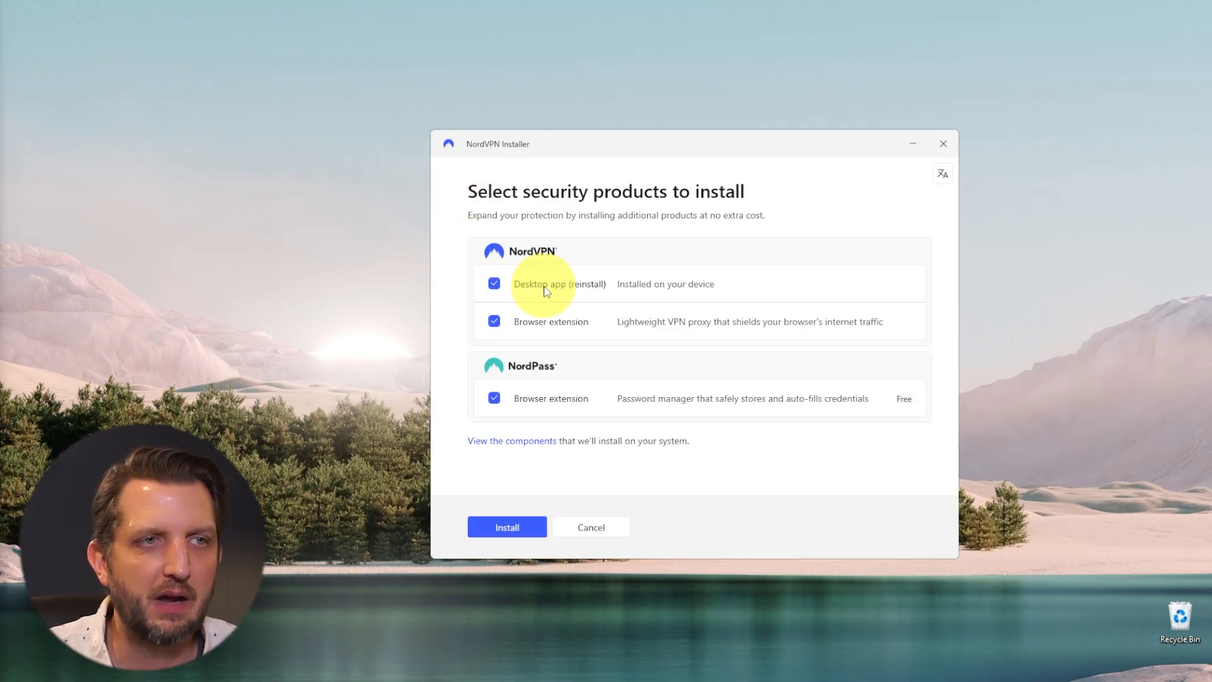
{"action": "mouse_move", "coordinate": [538, 335]}
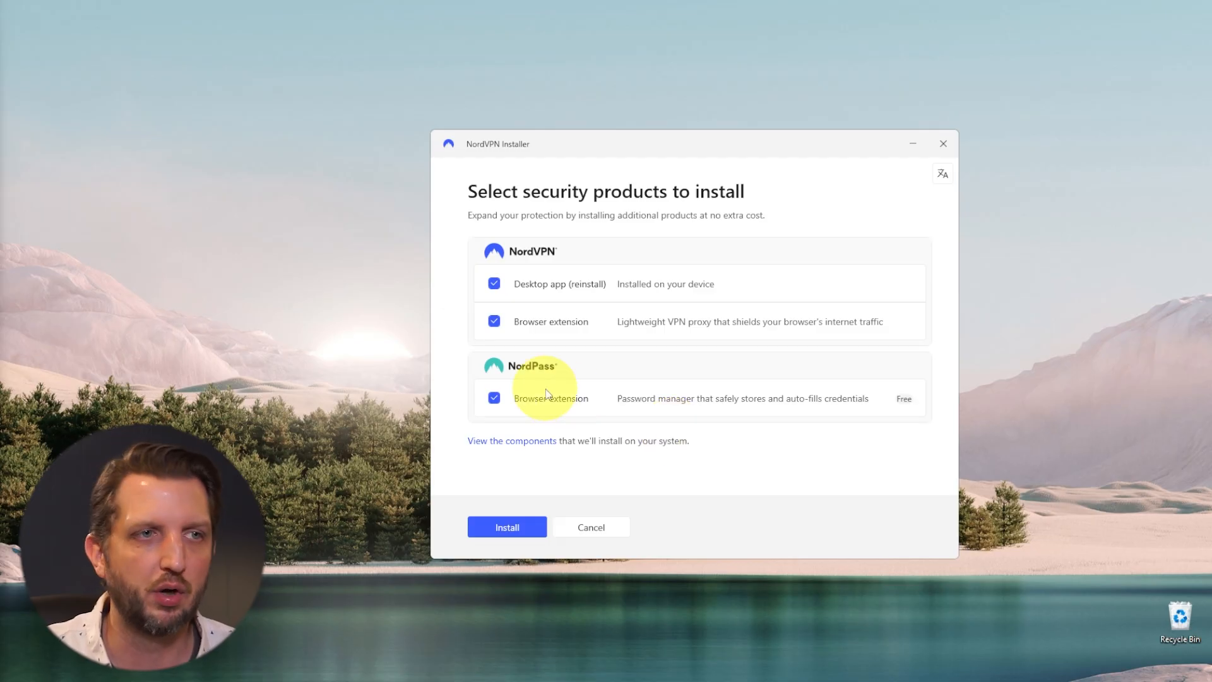
{"action": "left_click", "coordinate": [494, 398]}
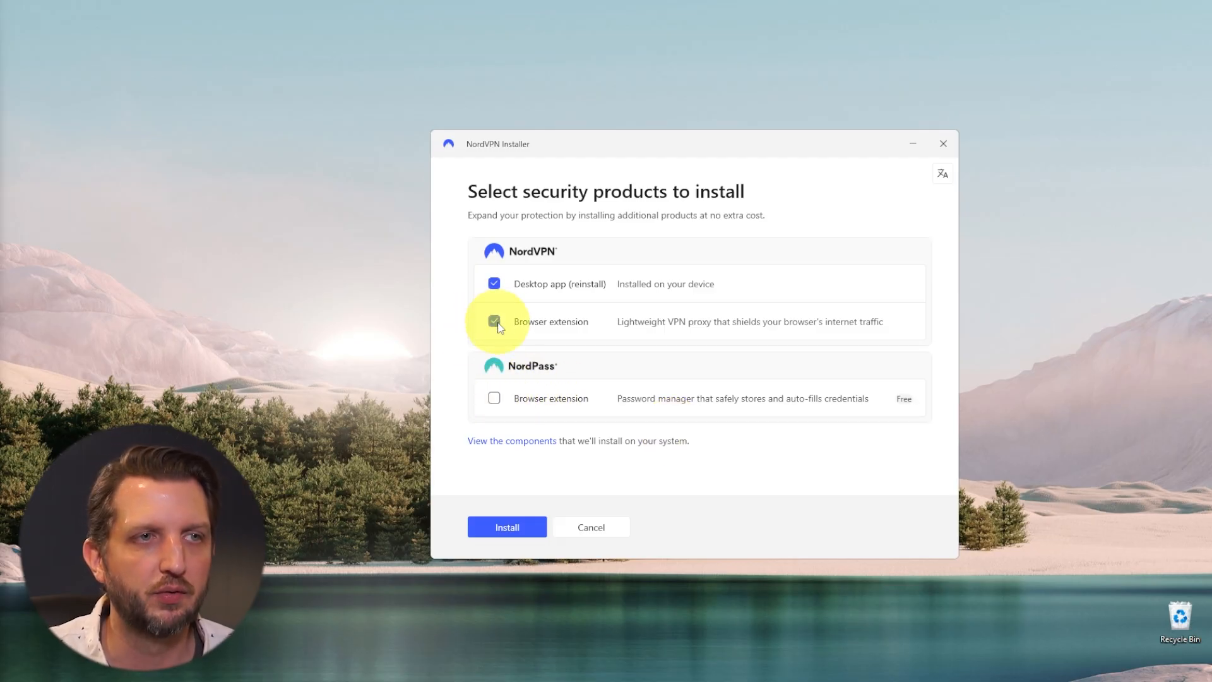
{"action": "left_click", "coordinate": [493, 321]}
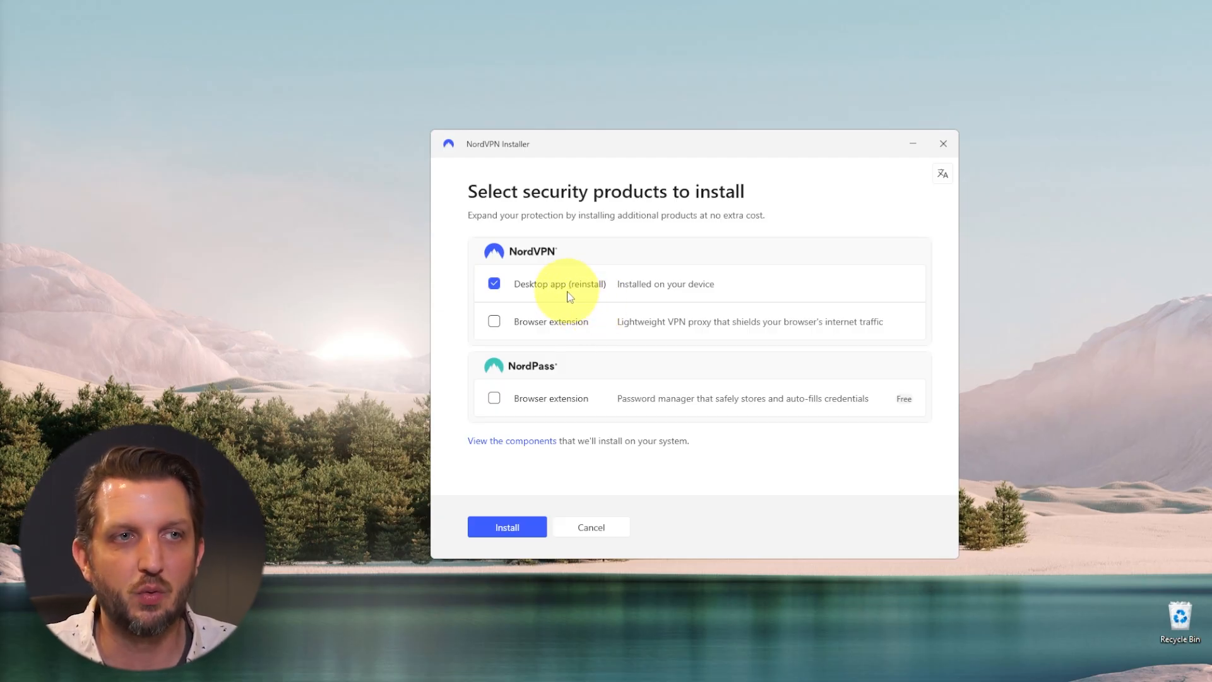
{"action": "mouse_move", "coordinate": [558, 302]}
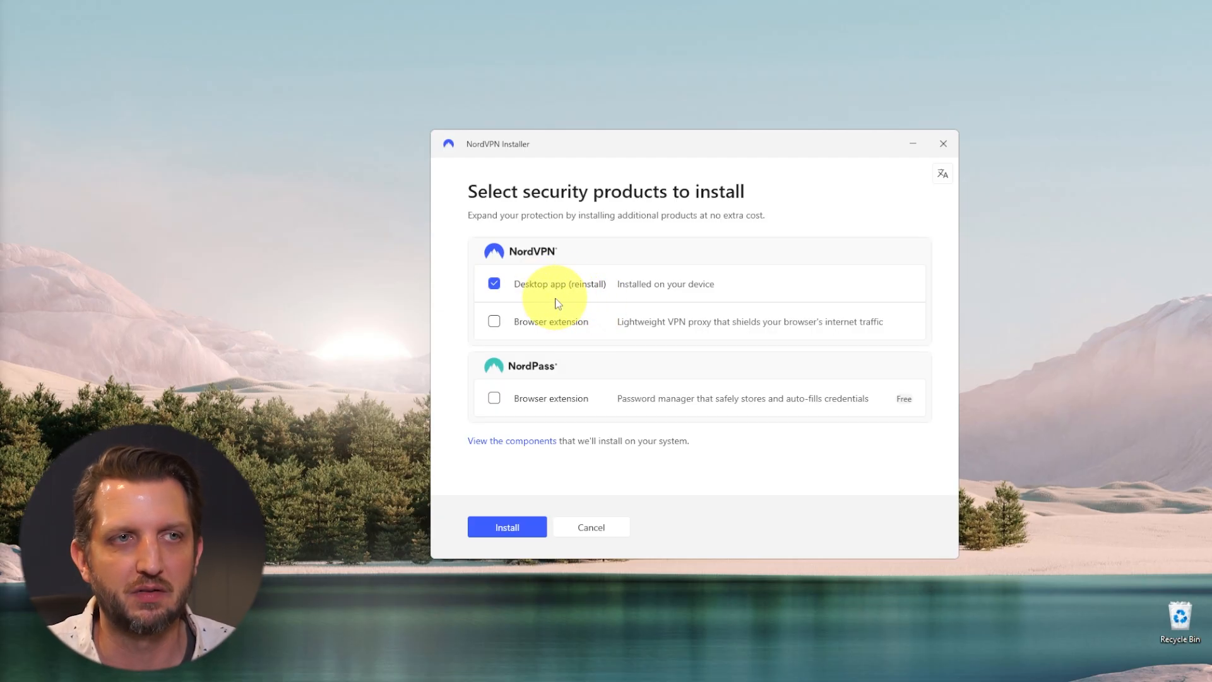
{"action": "mouse_move", "coordinate": [506, 526]}
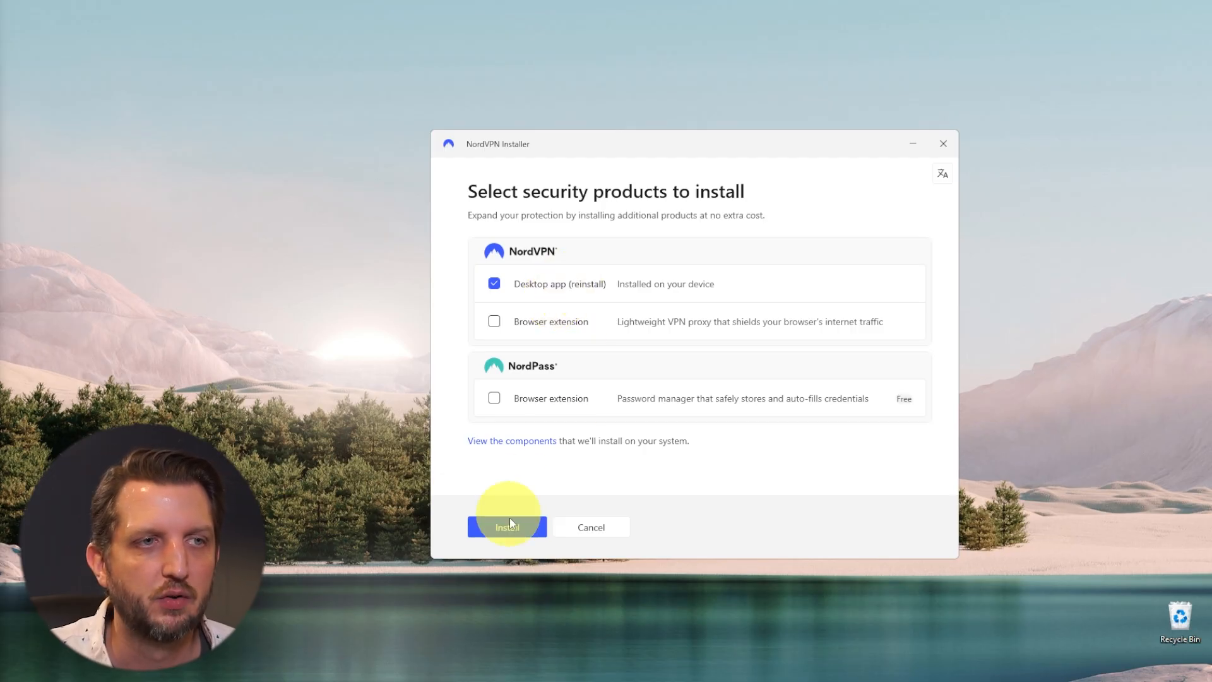
Install the desktop app and launch it from the Installed successfully screen
{"action": "left_click", "coordinate": [507, 527]}
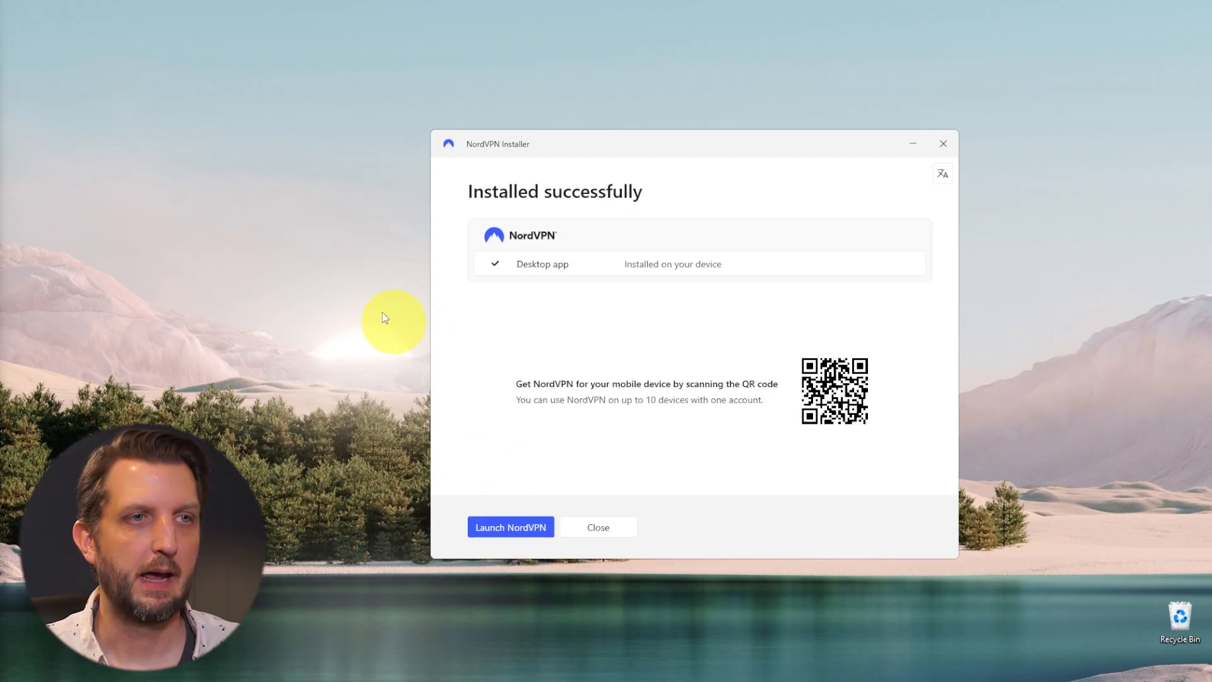
{"action": "mouse_move", "coordinate": [657, 214]}
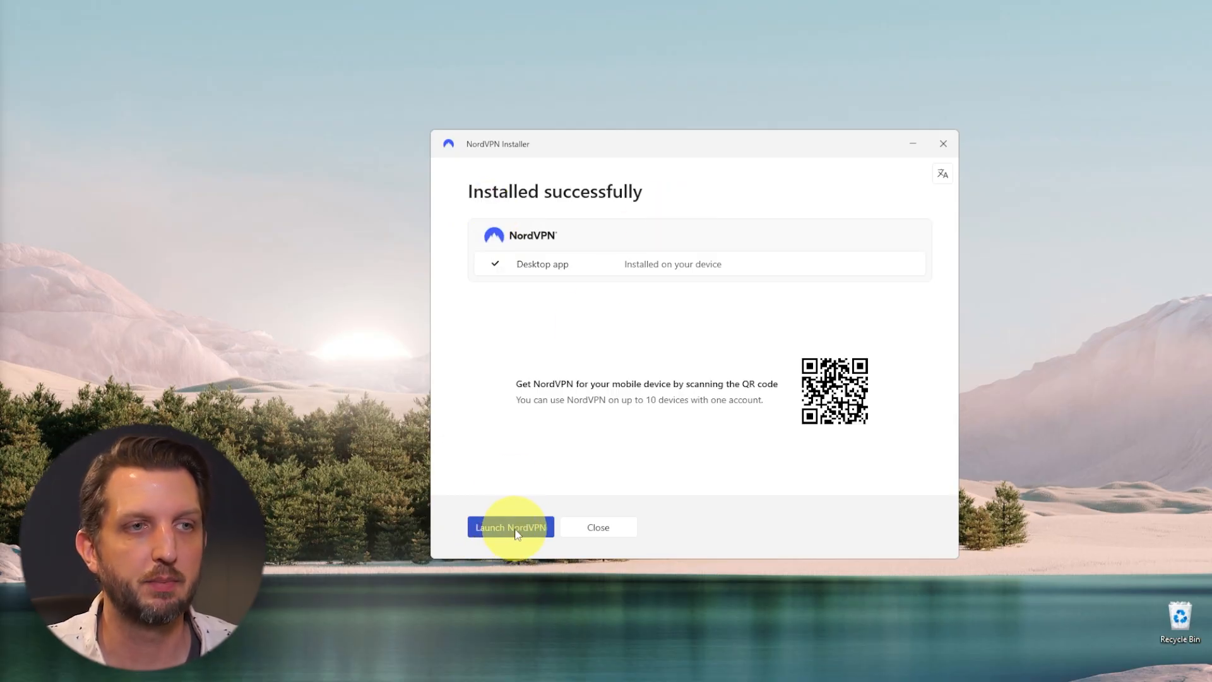
{"action": "left_click", "coordinate": [508, 526]}
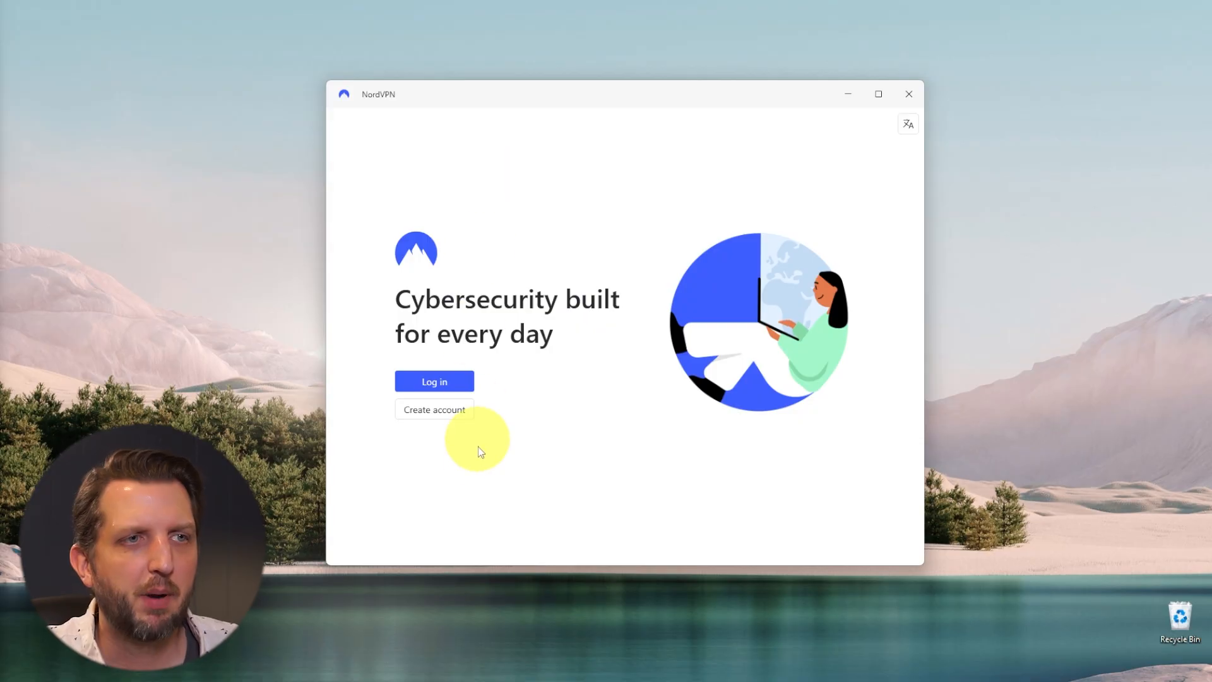
{"action": "mouse_move", "coordinate": [455, 440]}
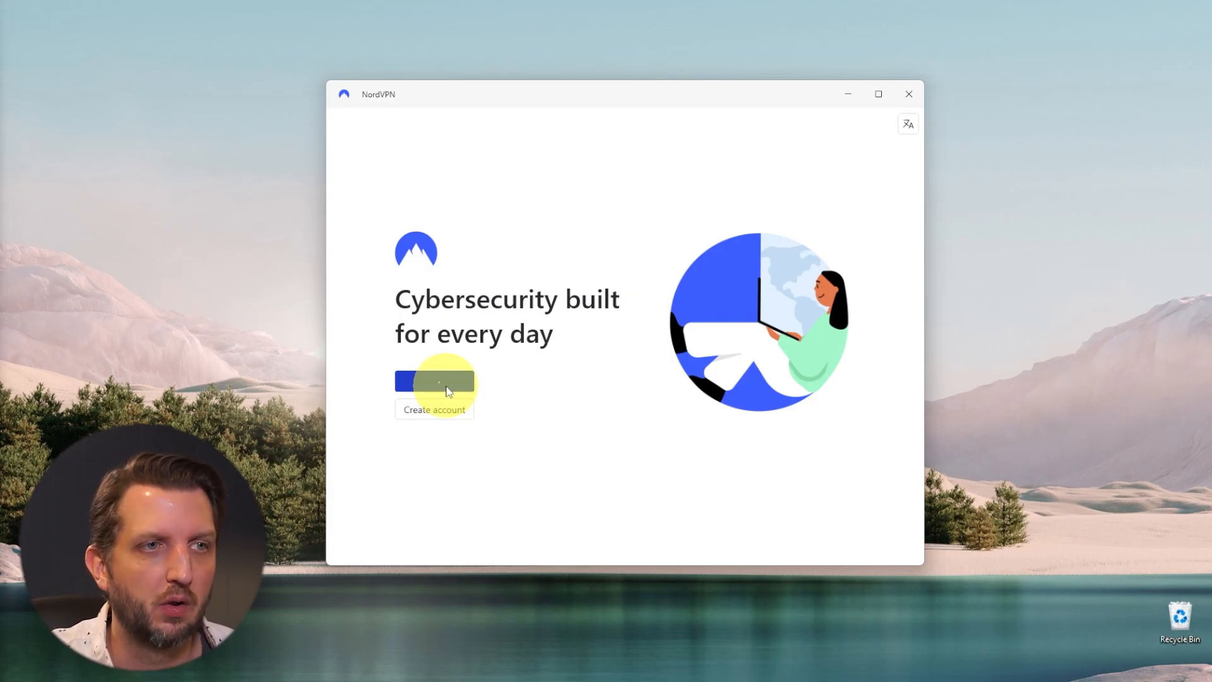
Log in via the Nord Account page and return to the app, auto-connected to a US server
{"action": "left_click", "coordinate": [433, 380]}
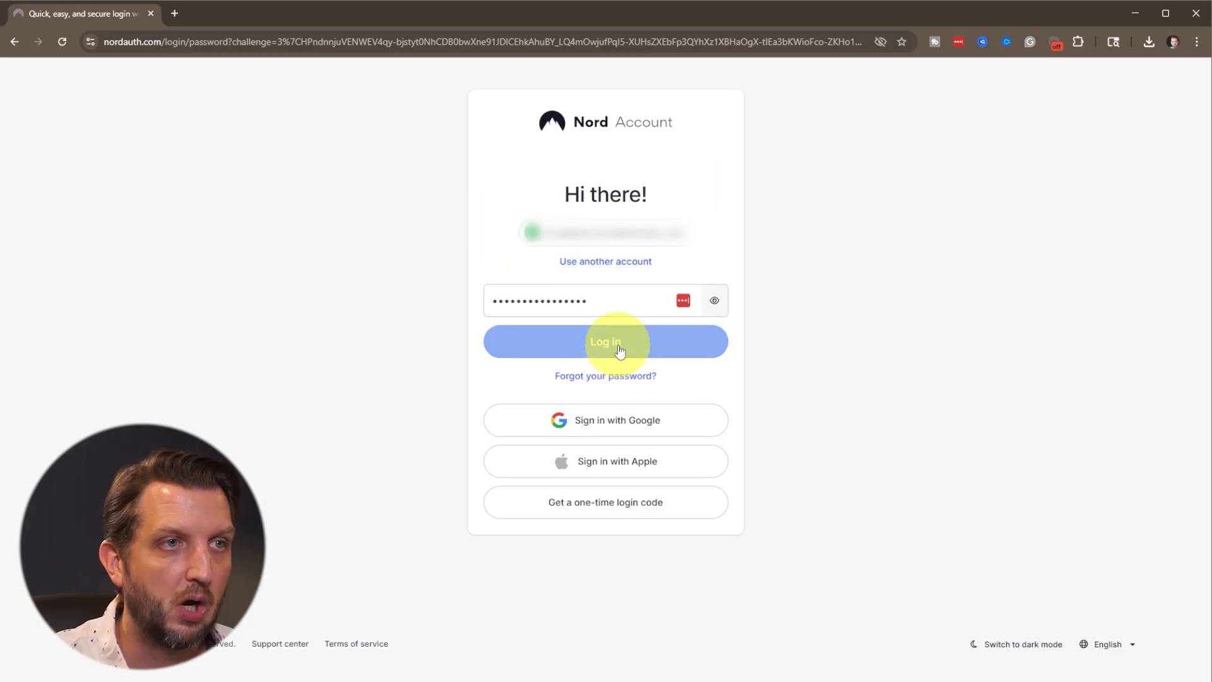
{"action": "left_click", "coordinate": [605, 342]}
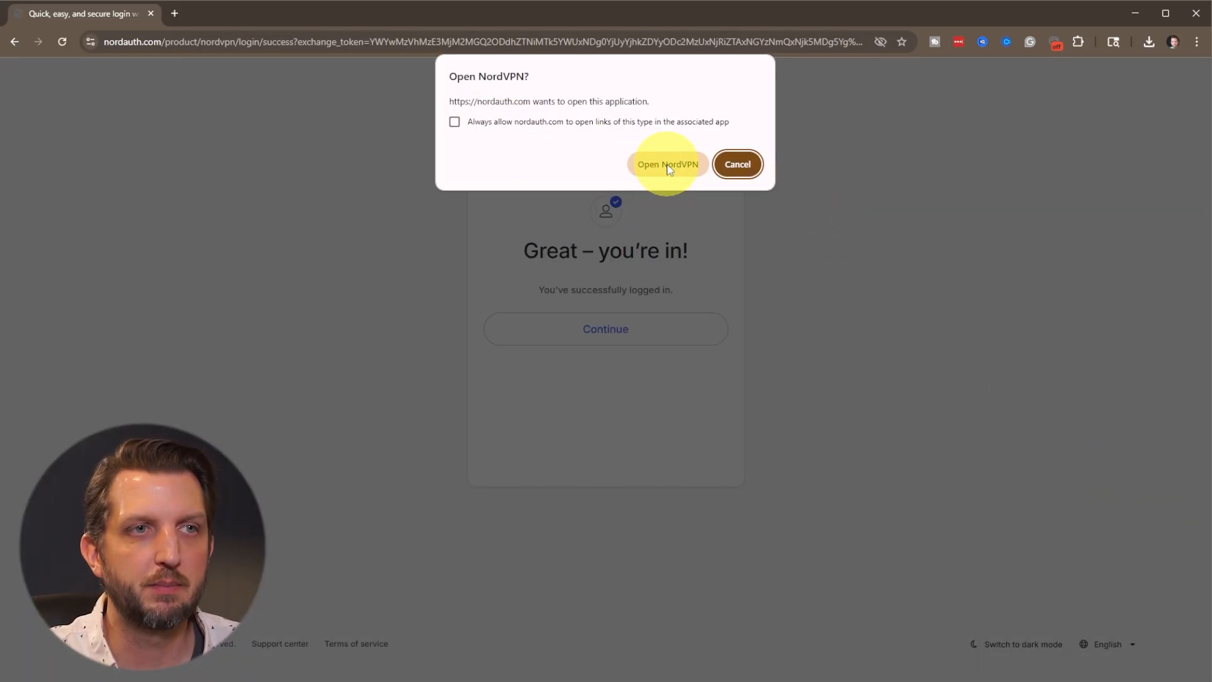
{"action": "left_click", "coordinate": [666, 164]}
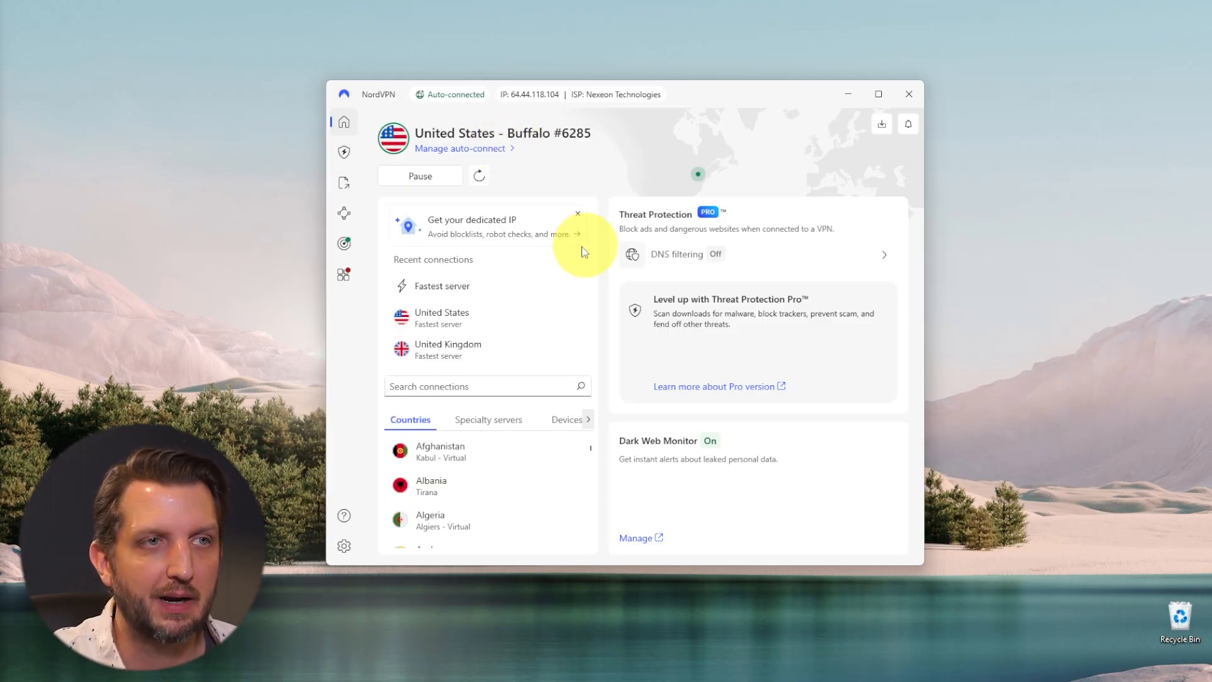
{"action": "mouse_move", "coordinate": [498, 374]}
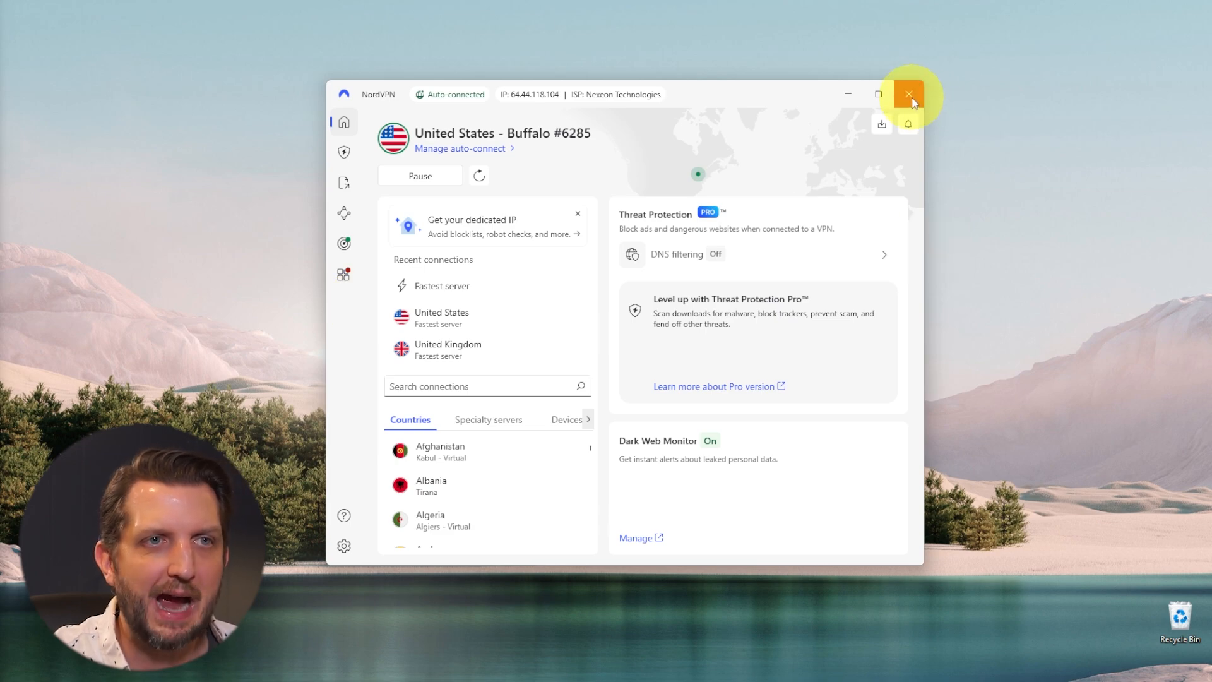
Close the window to the system tray and reopen it, still connected to Buffalo #6285
{"action": "left_click", "coordinate": [908, 93]}
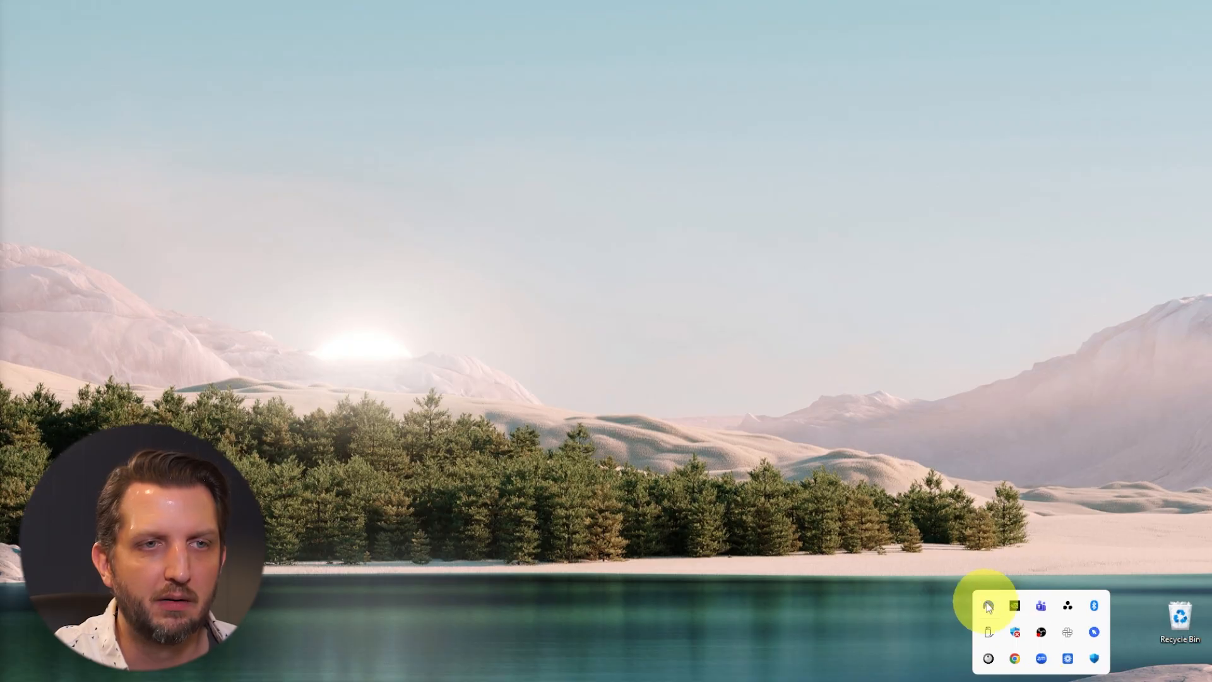
{"action": "left_click", "coordinate": [987, 604]}
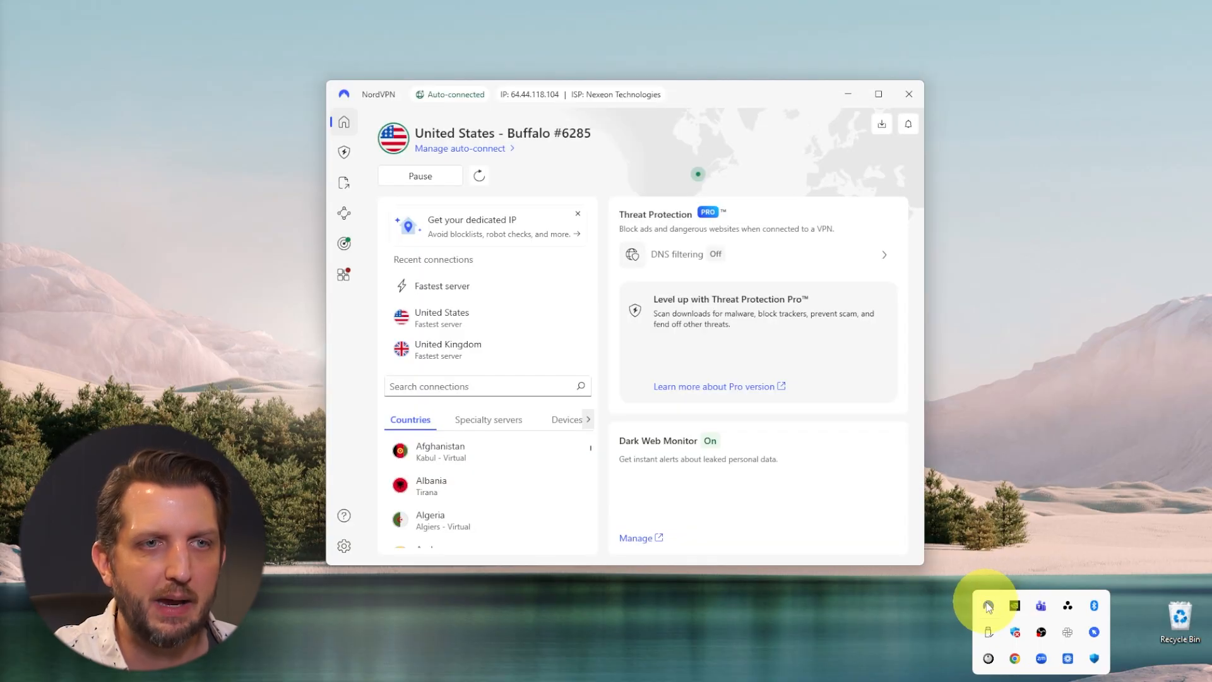